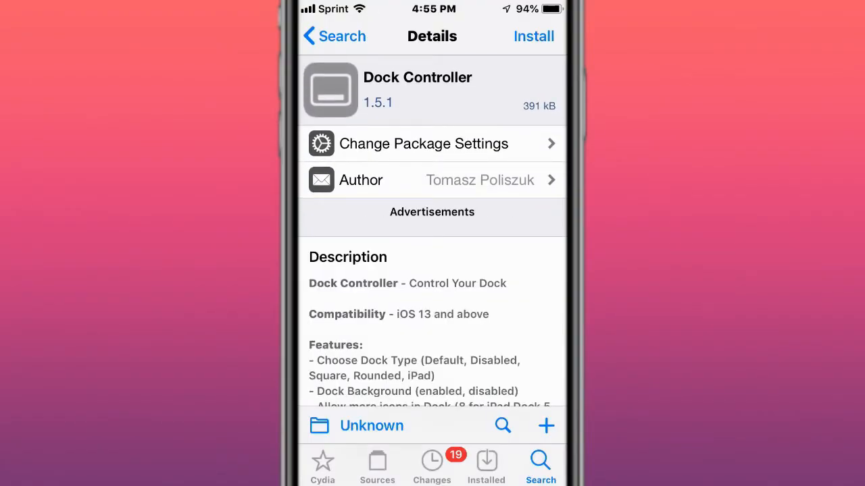
Scroll the Dock Controller, SmartVolumeMixer and libnebbs Details pages, ending on Installer 5 Reset
scroll("down", 3)
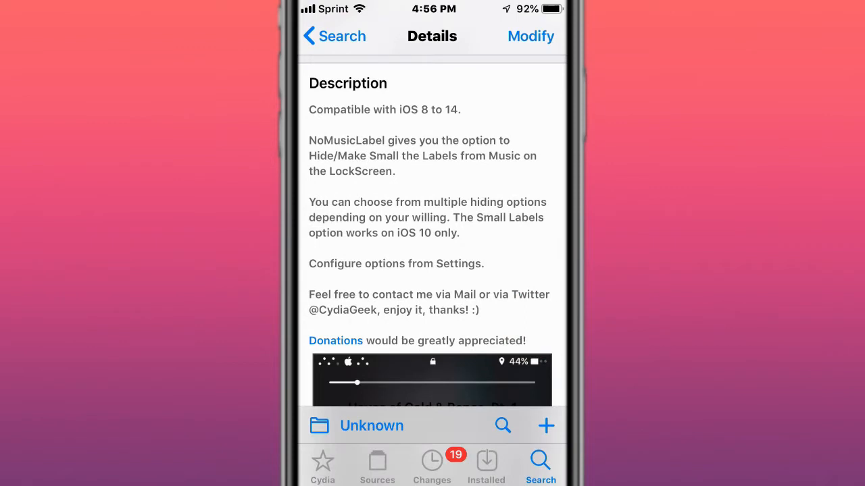
scroll("down", 3)
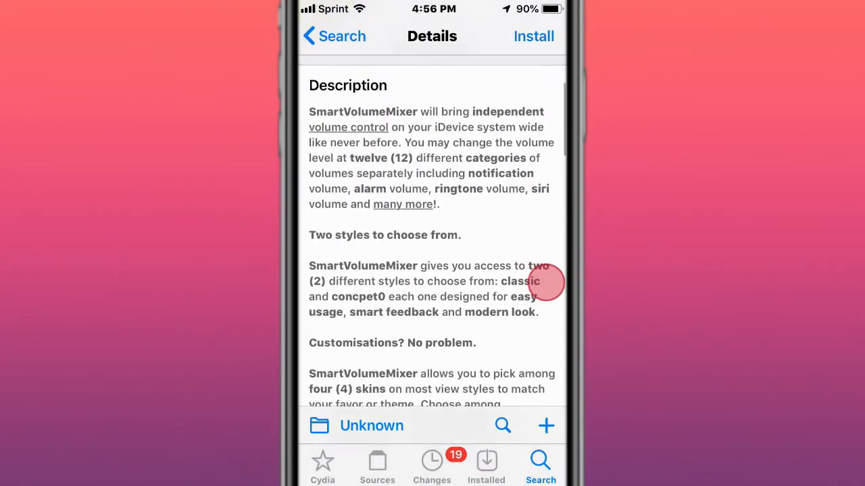
scroll("down", 3)
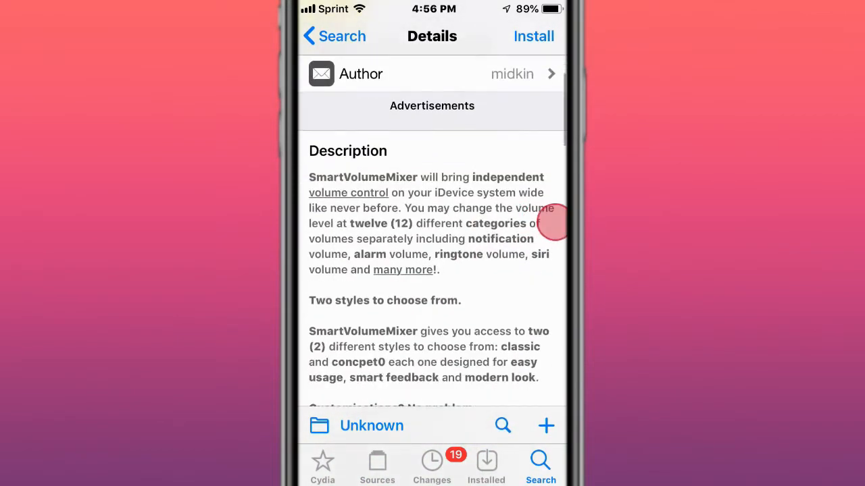
scroll("down", 3)
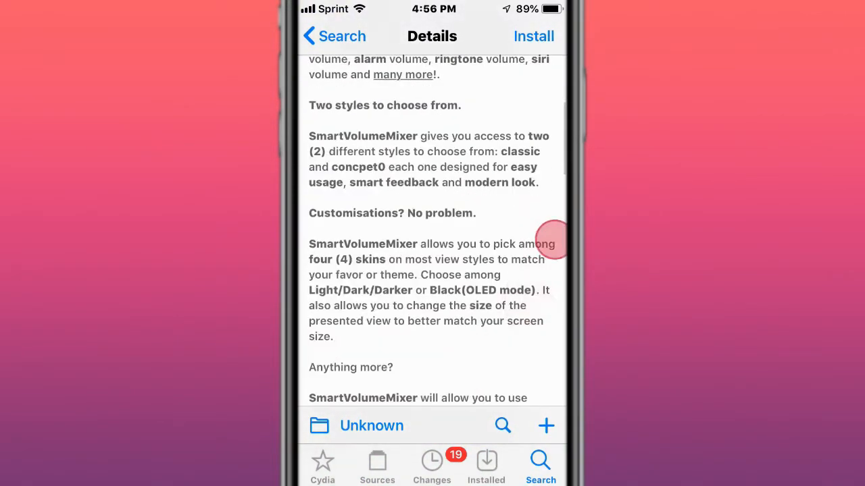
scroll("down", 3)
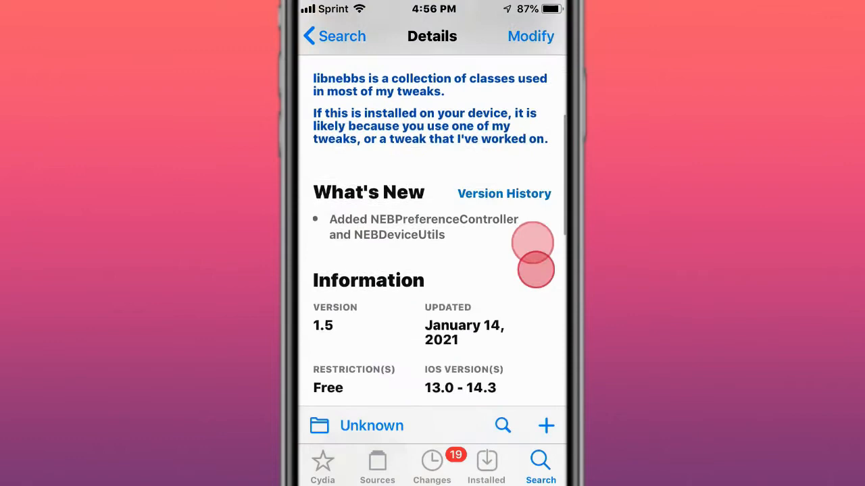
scroll("down", 3)
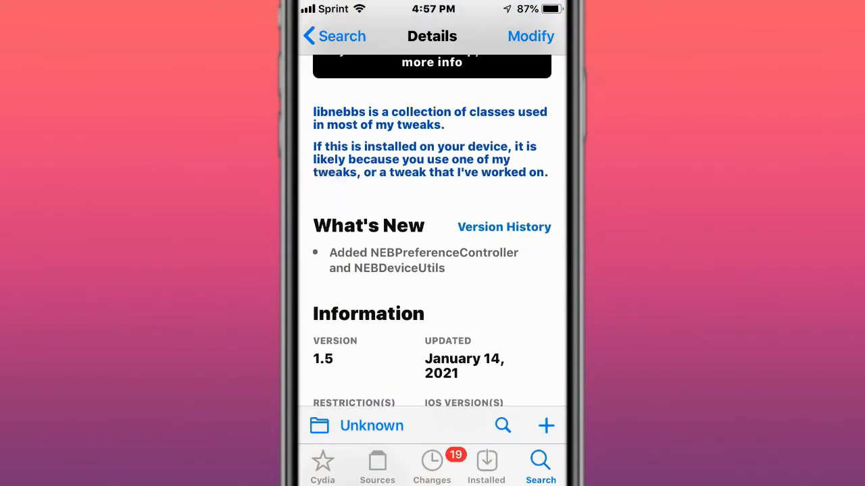
scroll("down", 3)
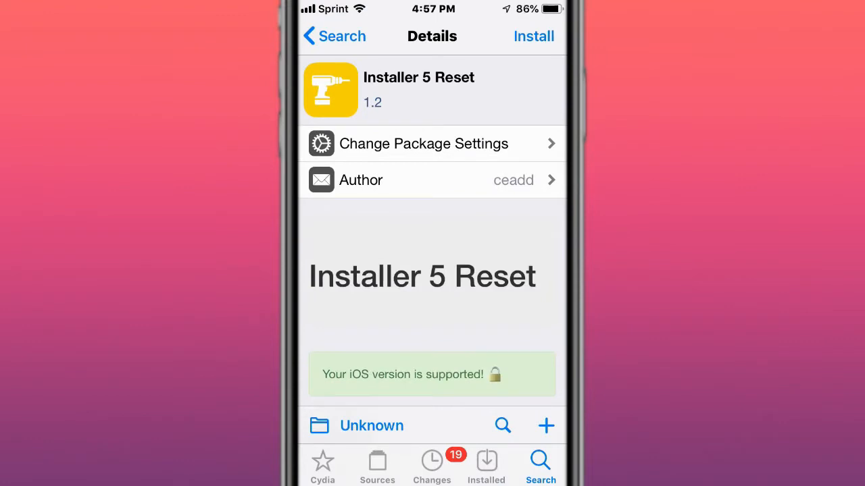
Scroll the GPS Manager and Gyration Details pages, ending on Frida for 32-bit devices
scroll("down", 3)
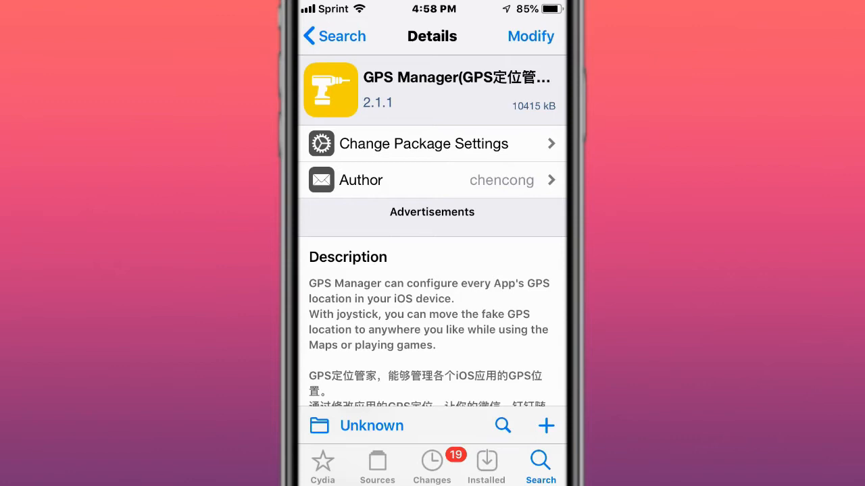
scroll("down", 3)
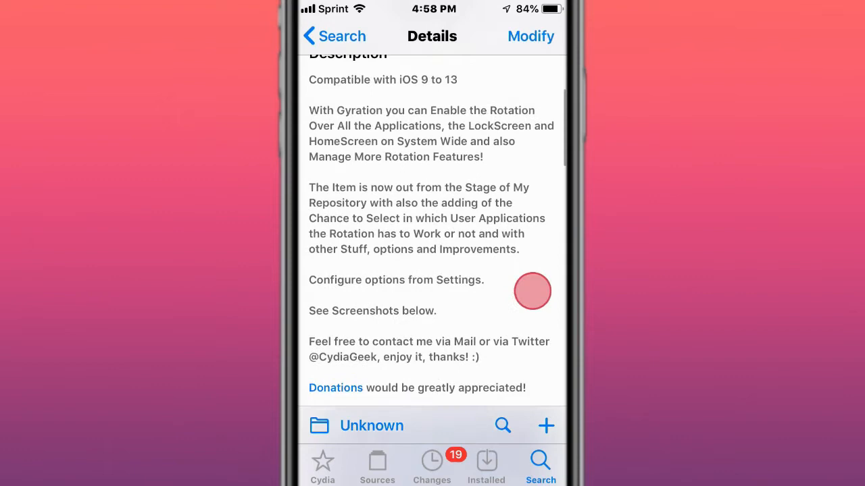
scroll("down", 3)
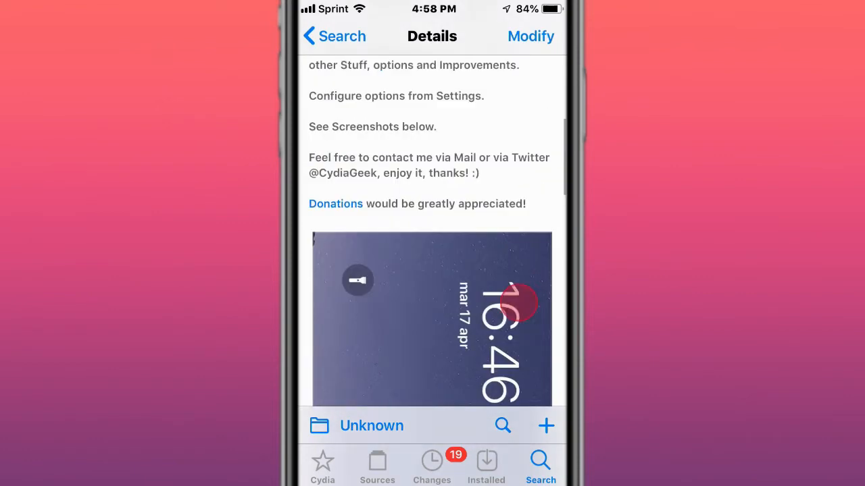
scroll("down", 3)
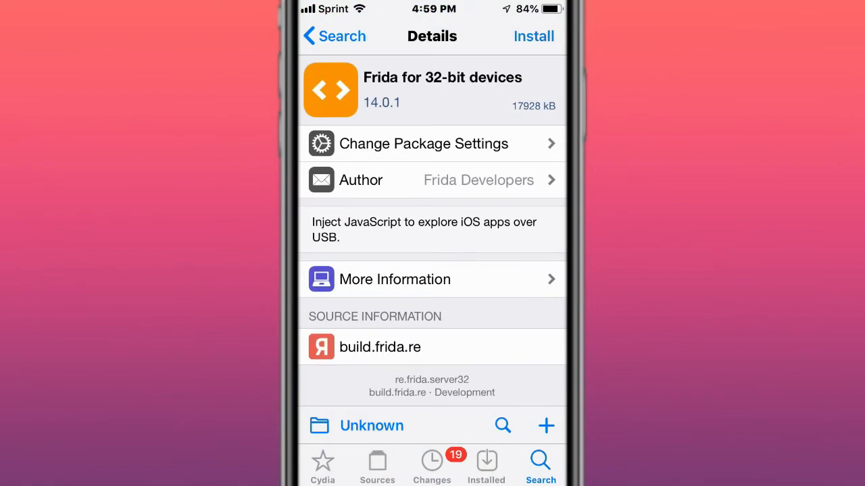
Scroll the Boxy 4 and Cuboid Details pages, ending on the Tape Archive package
left_click(334, 315)
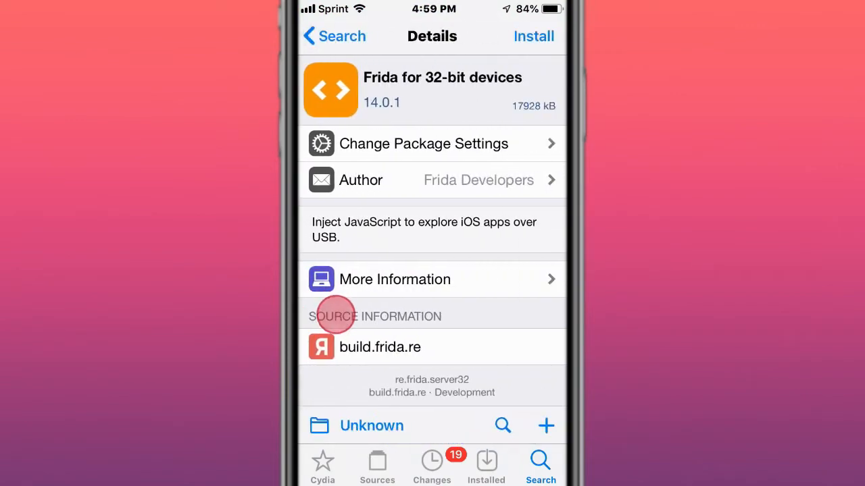
left_click(335, 316)
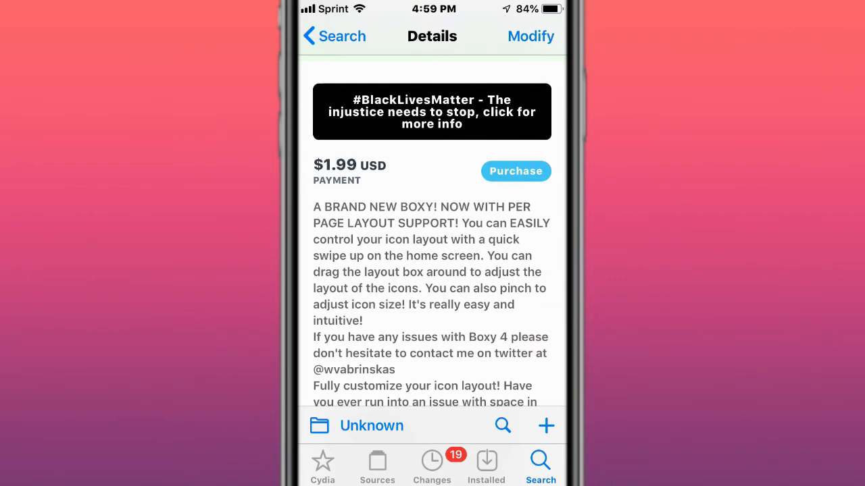
scroll("down", 3)
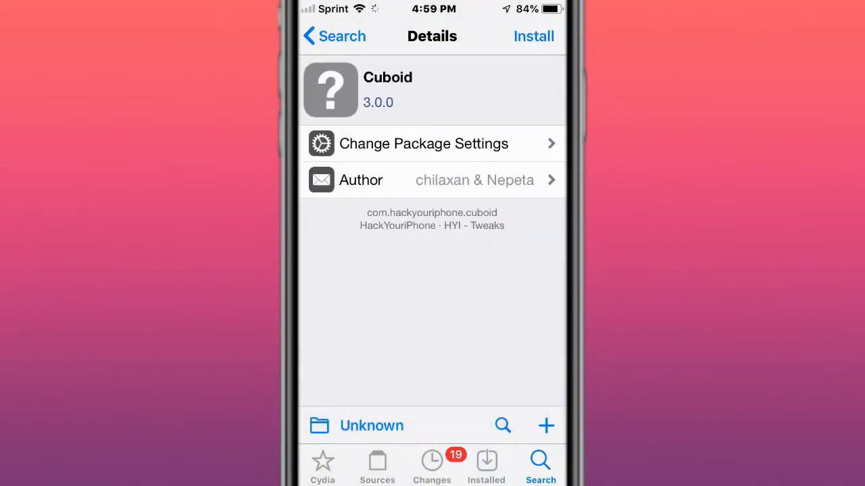
scroll("down", 3)
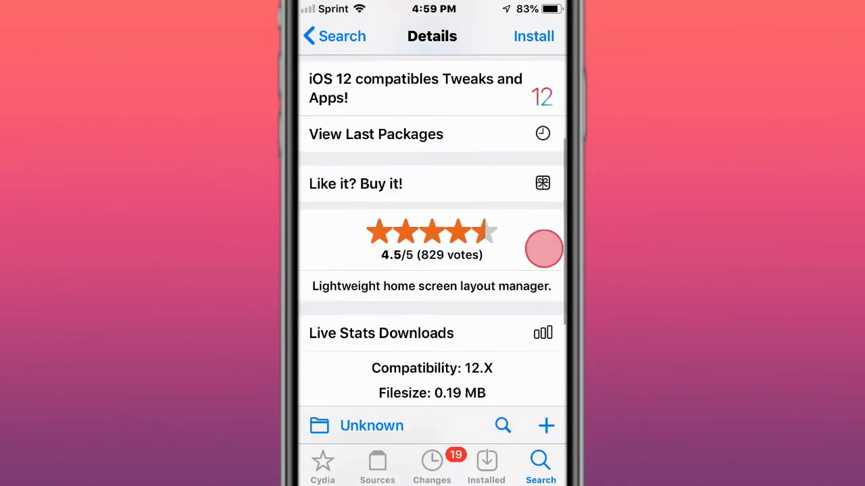
scroll("down", 3)
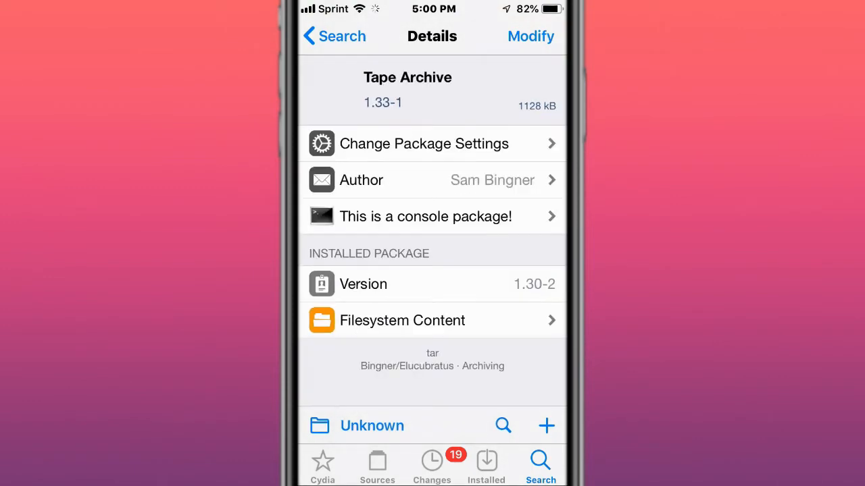
Scroll the Substitute and HomePlus Pro Details pages, ending on the Signet package
scroll("down", 3)
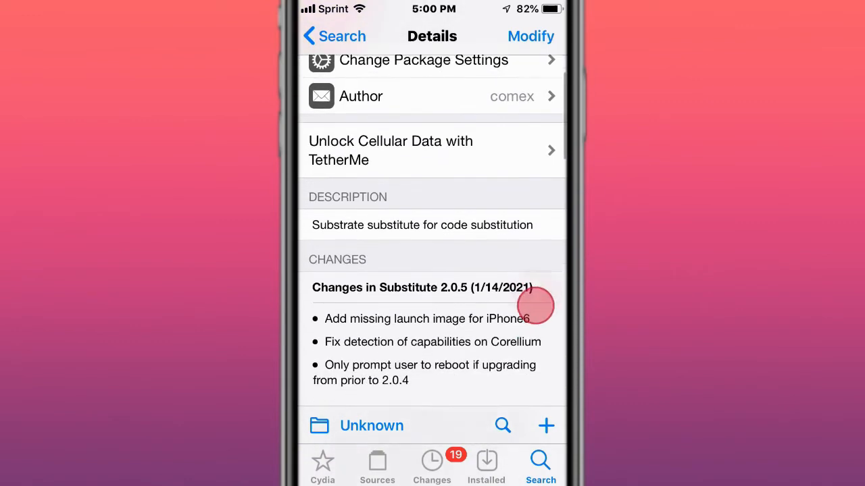
scroll("down", 3)
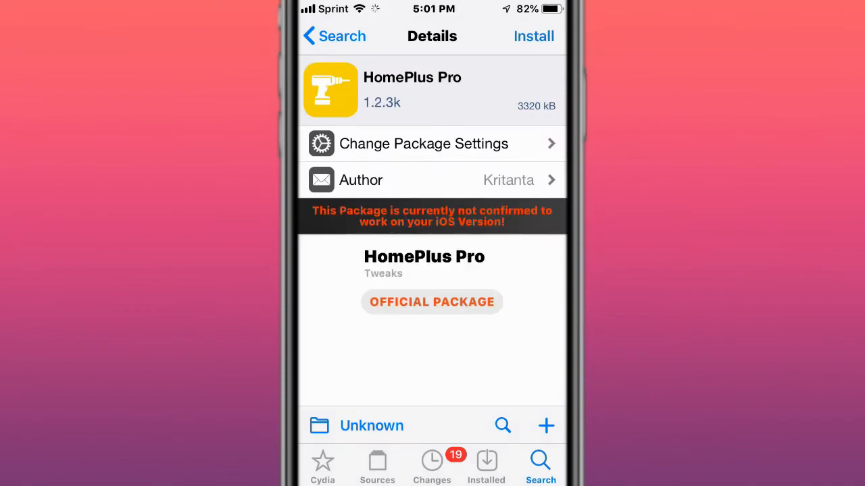
scroll("down", 3)
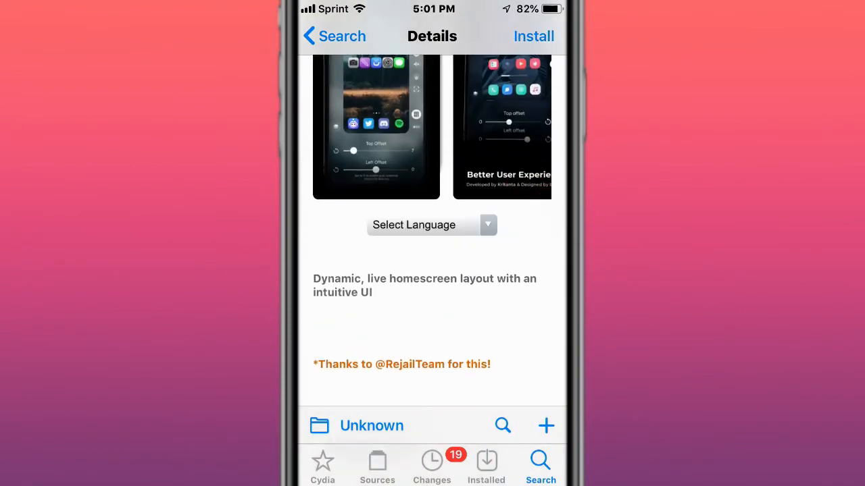
scroll("down", 3)
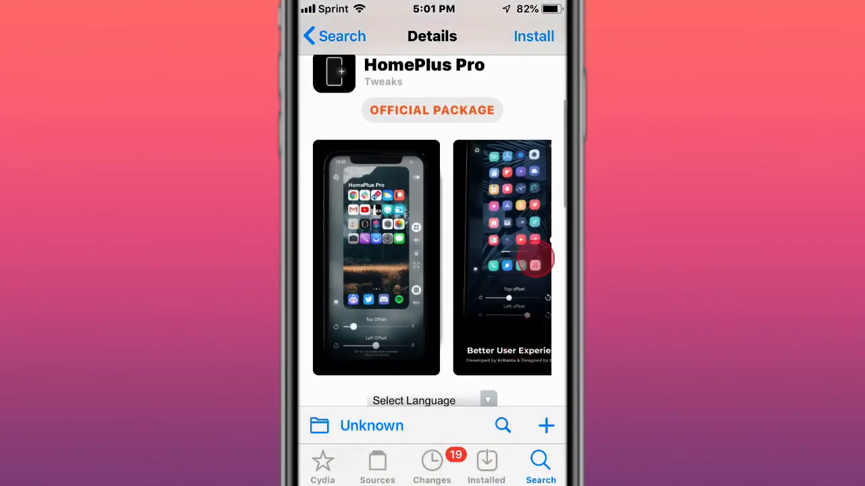
scroll("down", 3)
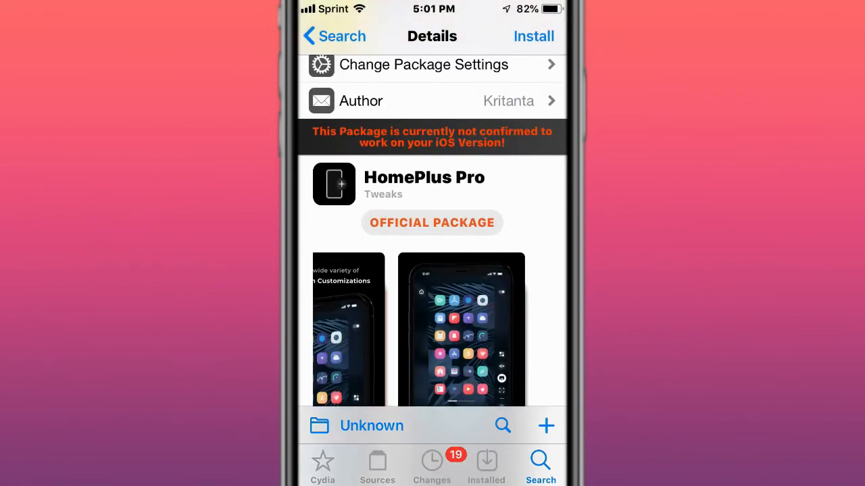
scroll("down", 3)
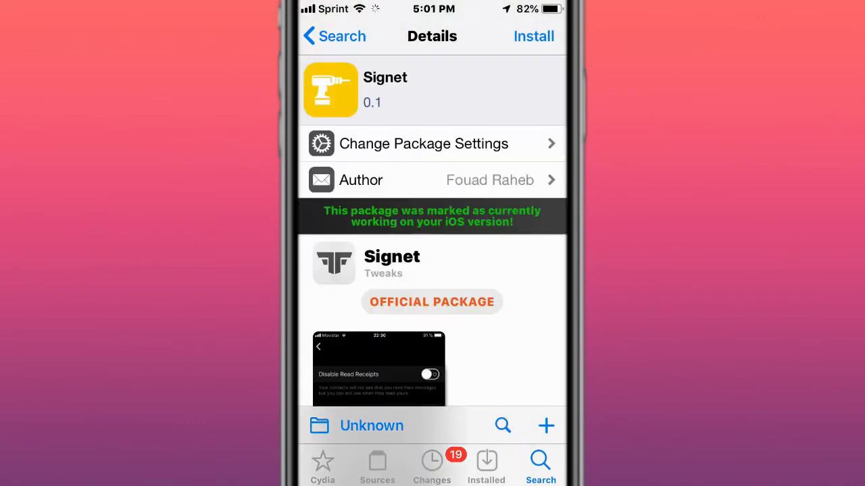
Scroll the LS Contacts, HideYourApps and Labels+ Details pages, reading the Labels+ description
scroll("down", 3)
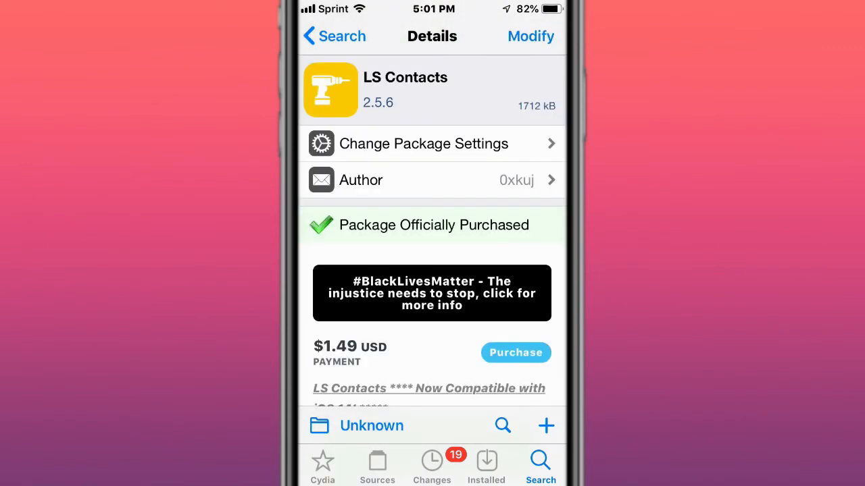
scroll("down", 3)
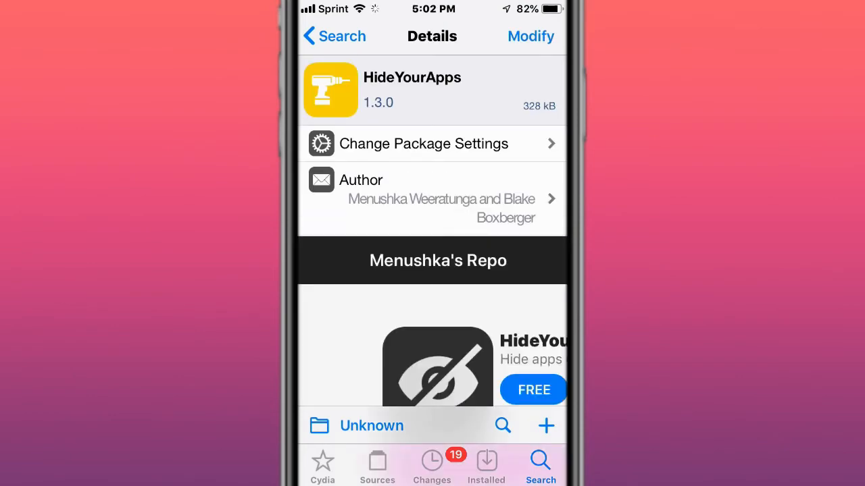
scroll("down", 3)
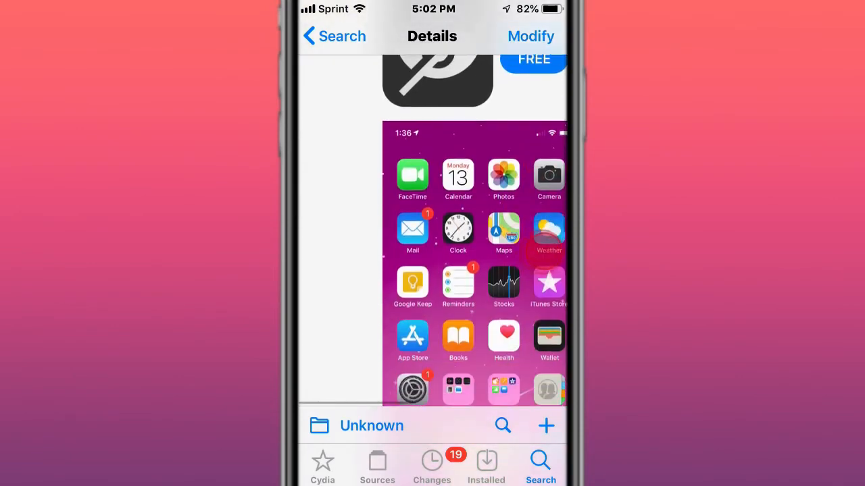
scroll("down", 3)
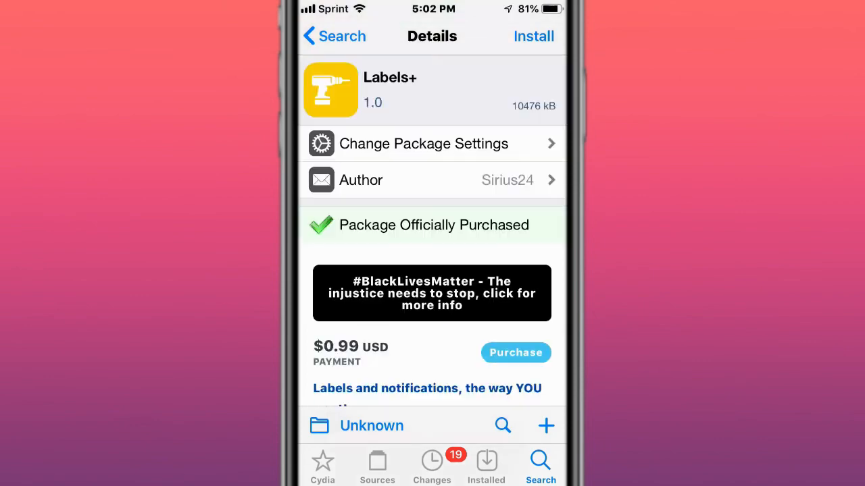
scroll("down", 3)
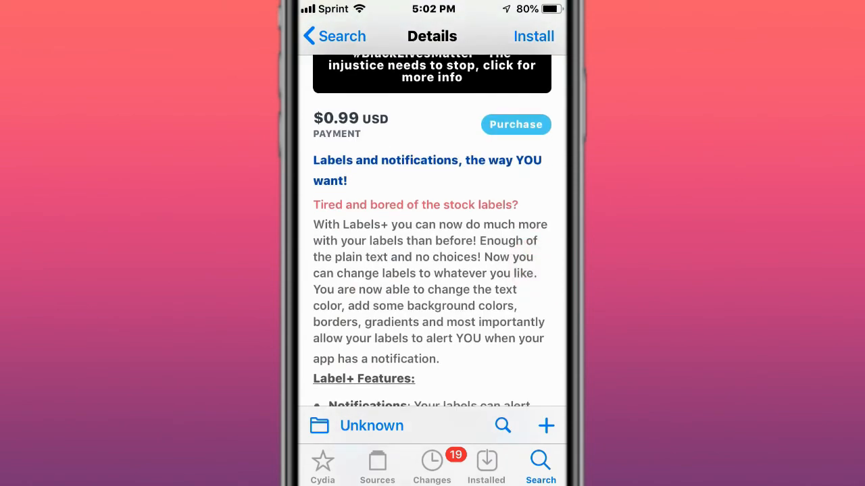